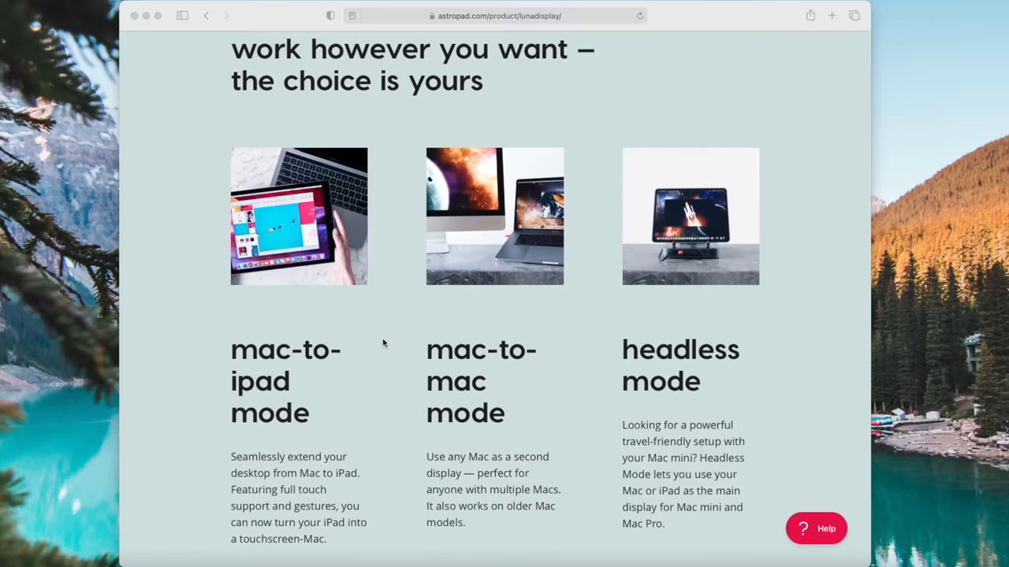
mouse_move(265, 408)
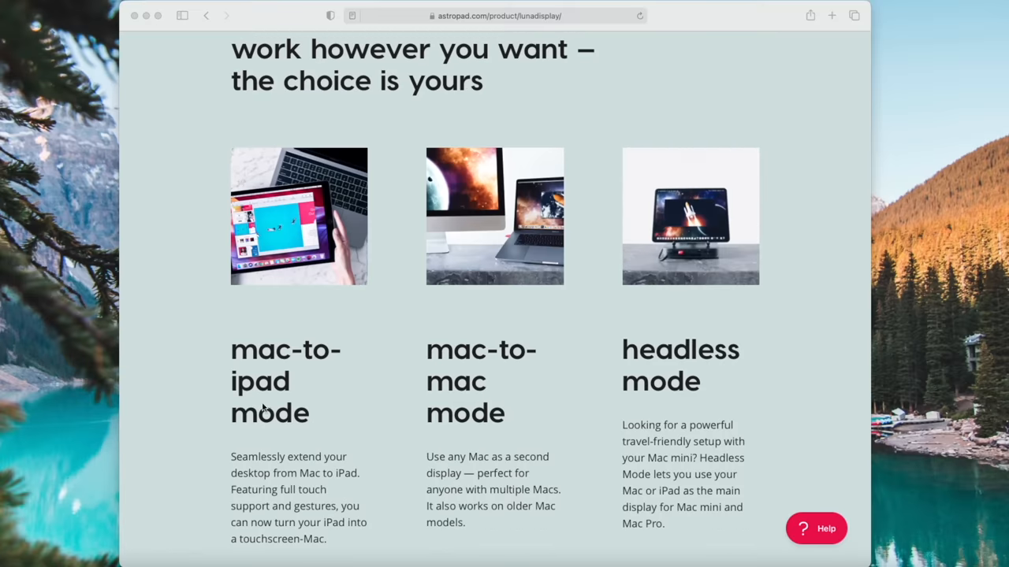
mouse_move(334, 266)
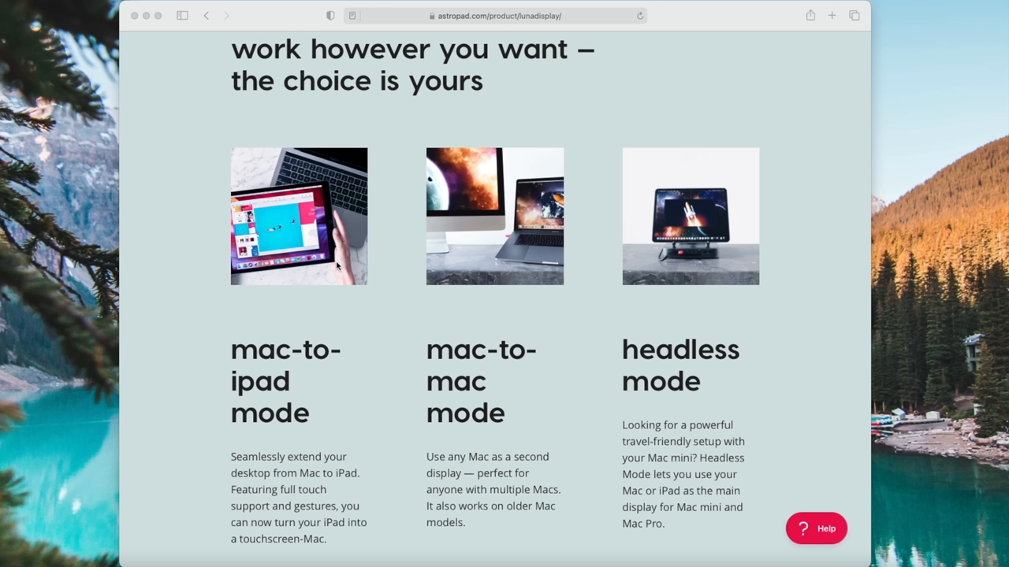
mouse_move(489, 411)
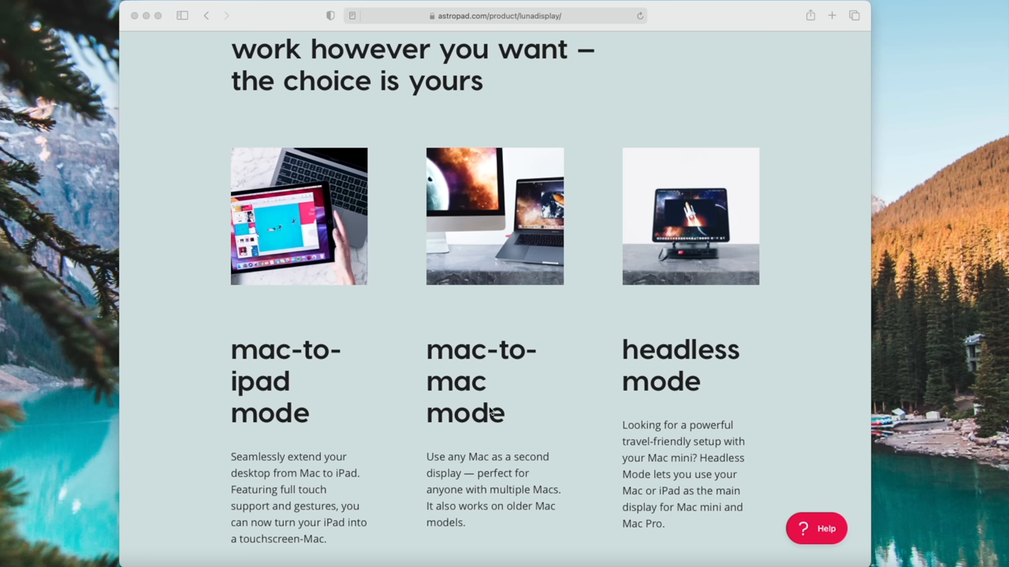
mouse_move(575, 332)
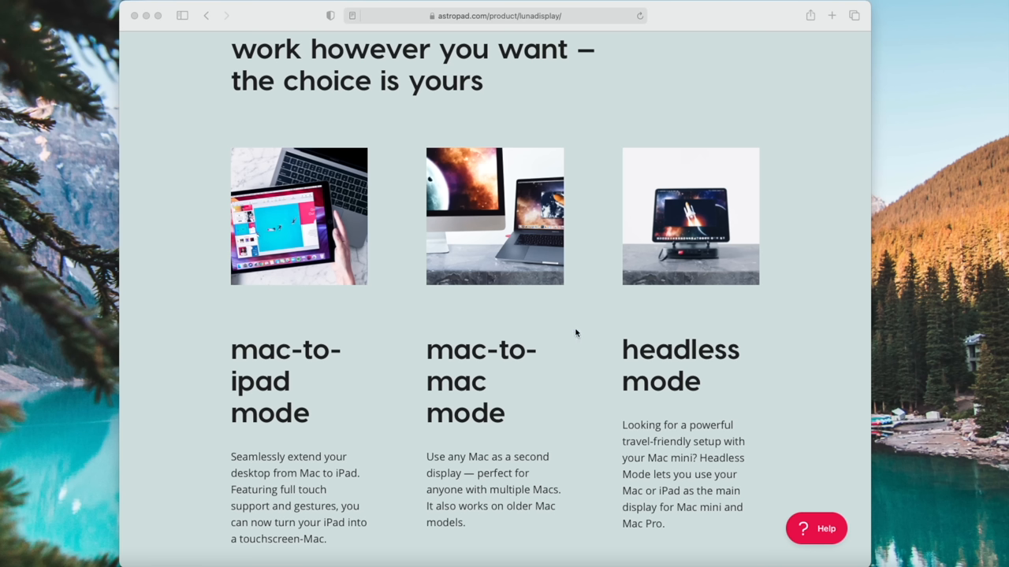
mouse_move(669, 235)
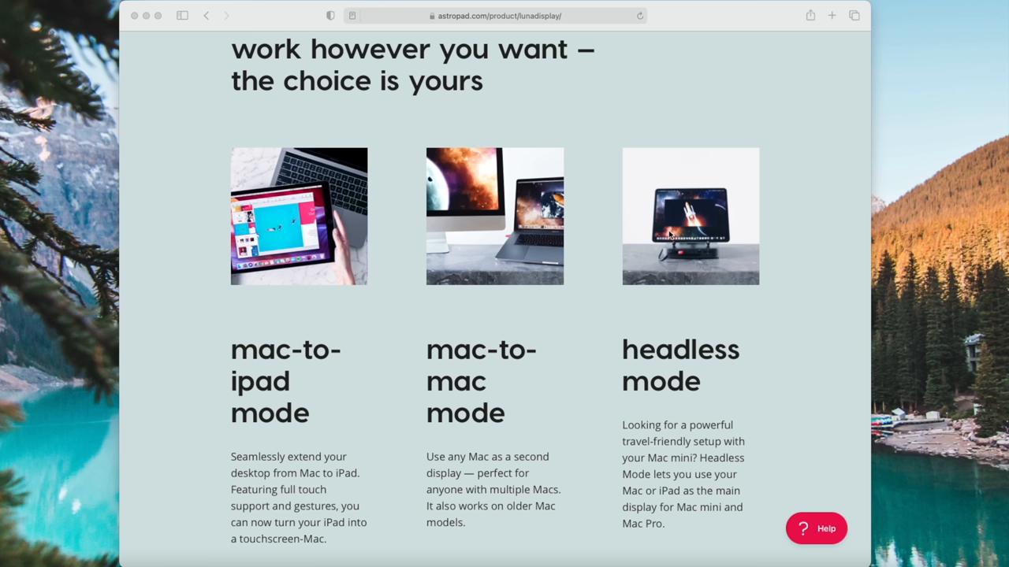
mouse_move(779, 359)
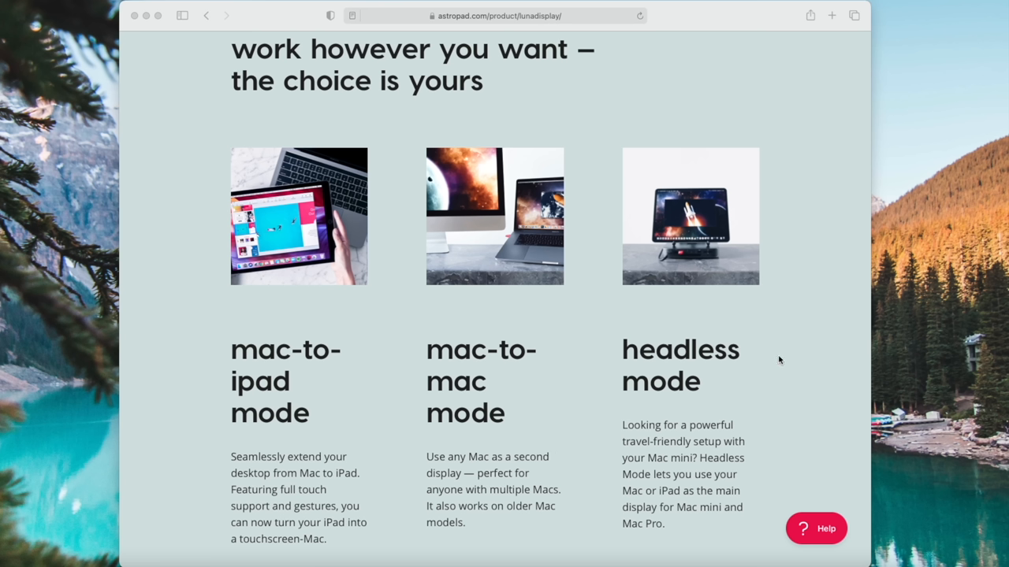
mouse_move(805, 375)
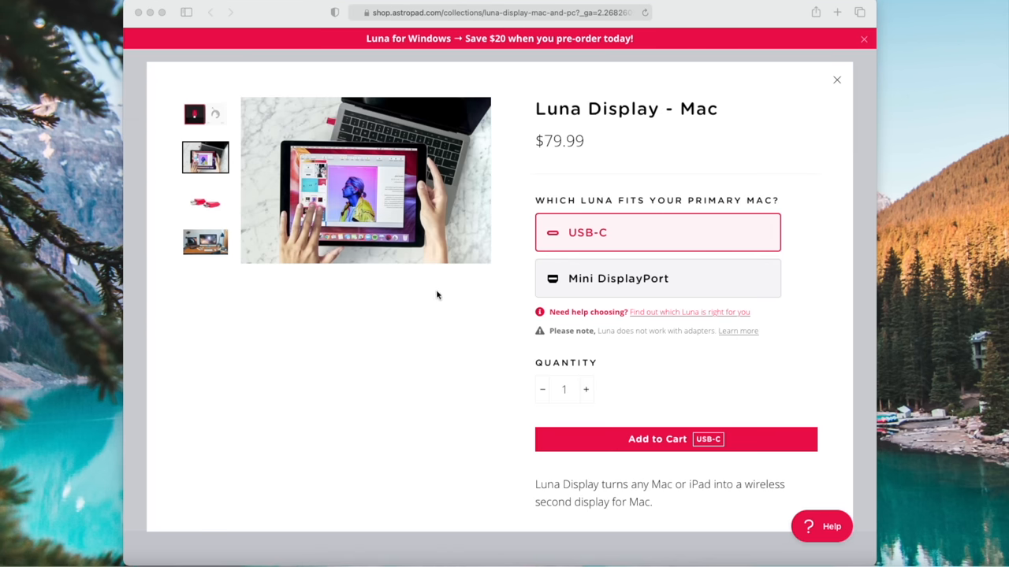
mouse_move(613, 287)
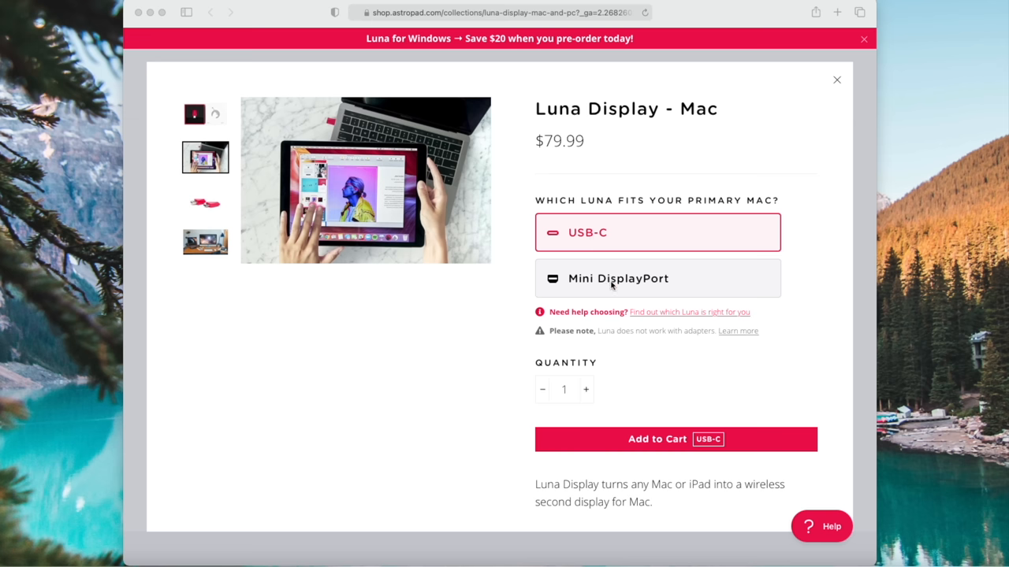
mouse_move(631, 300)
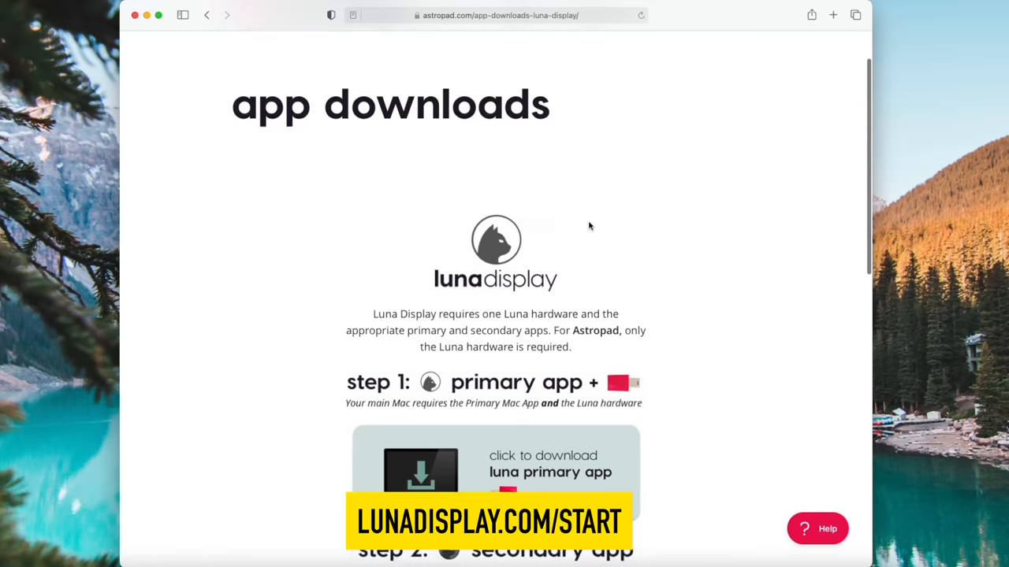
Download the Luna primary app for Mac from the app downloads page, allowing downloads from astropad.com.
scroll(down, 3)
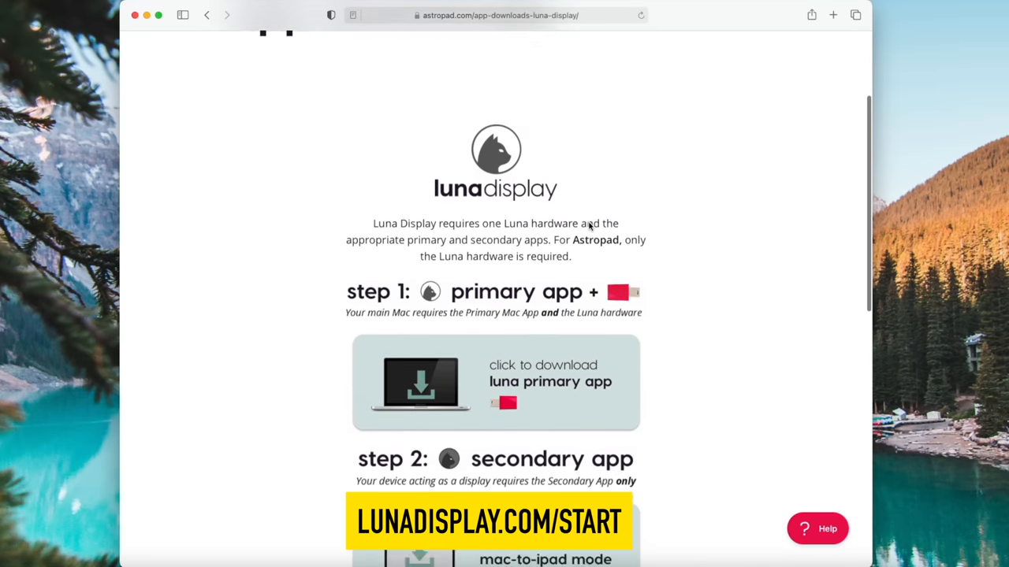
scroll(down, 3)
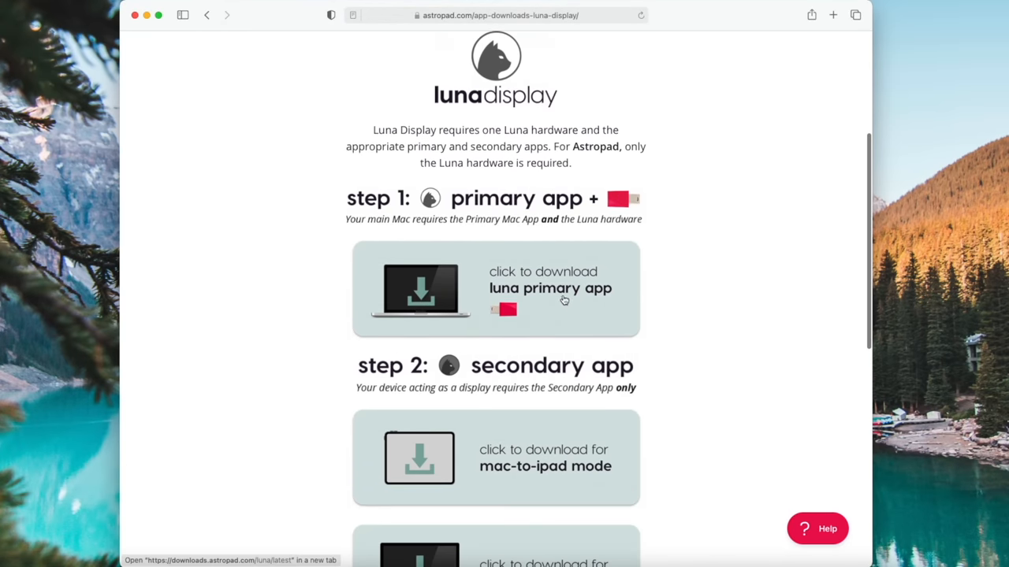
mouse_move(552, 302)
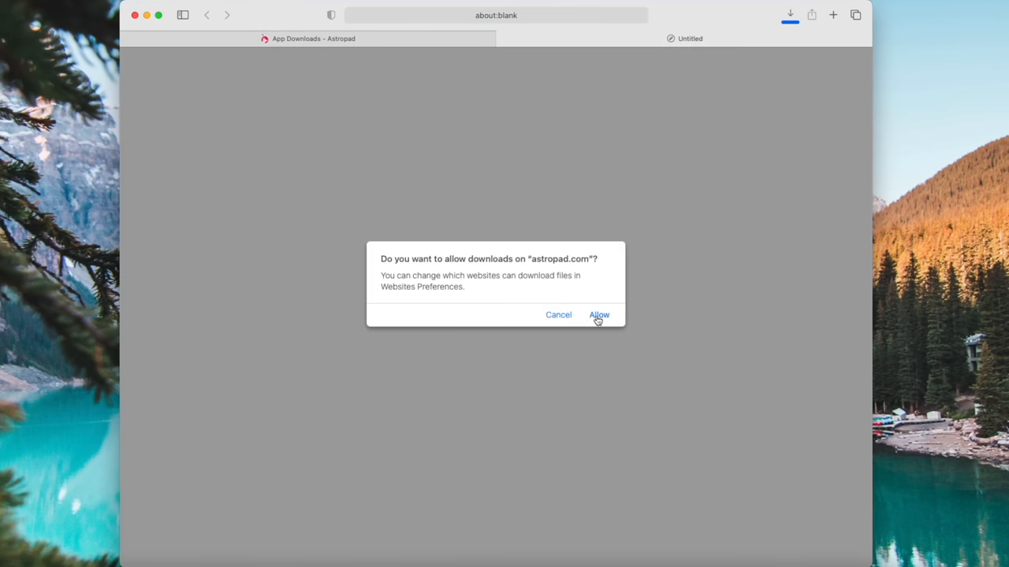
click(599, 315)
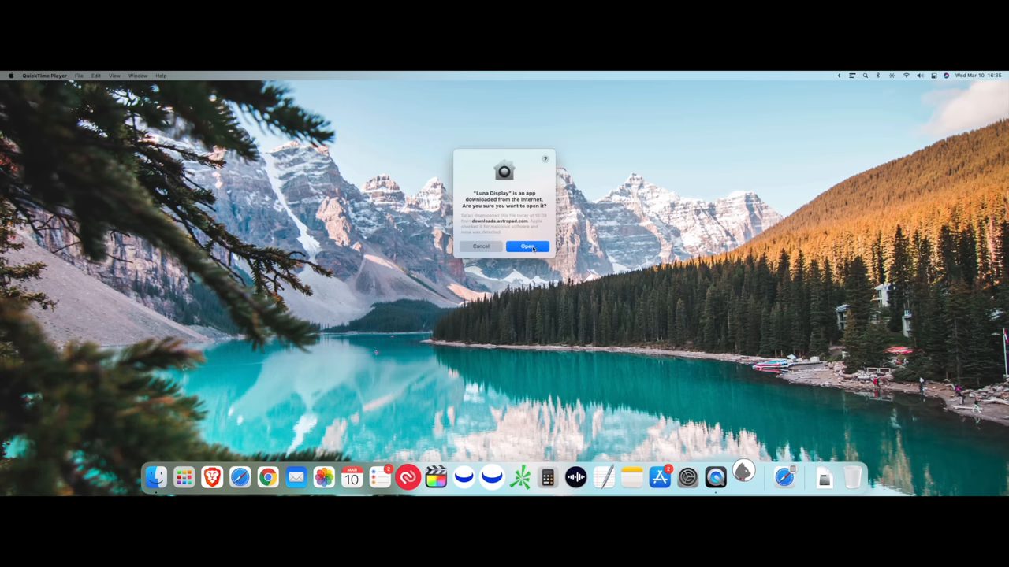
Launch the downloaded Luna Display app, start its setup and begin enabling accessibility access.
click(526, 246)
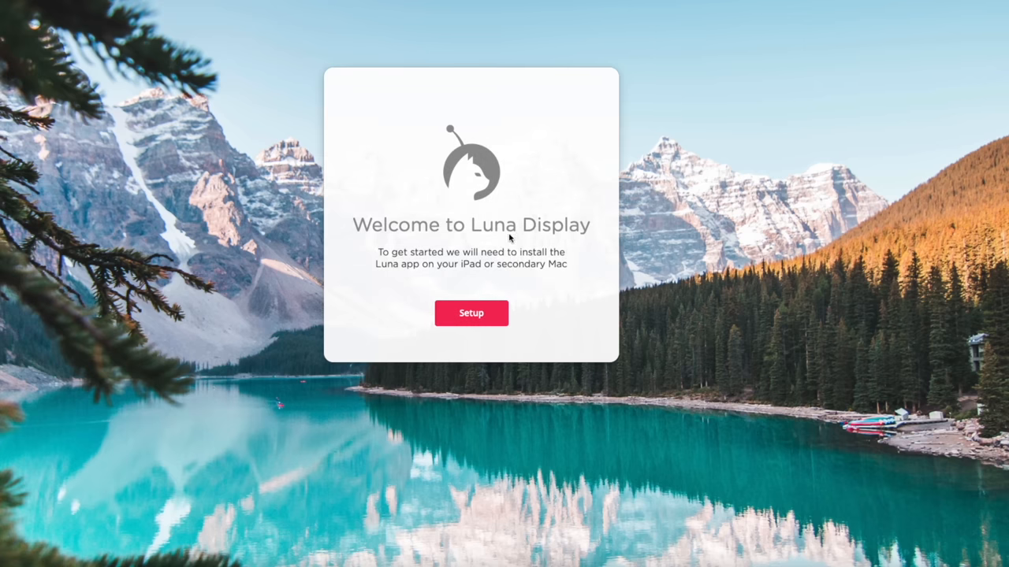
click(469, 312)
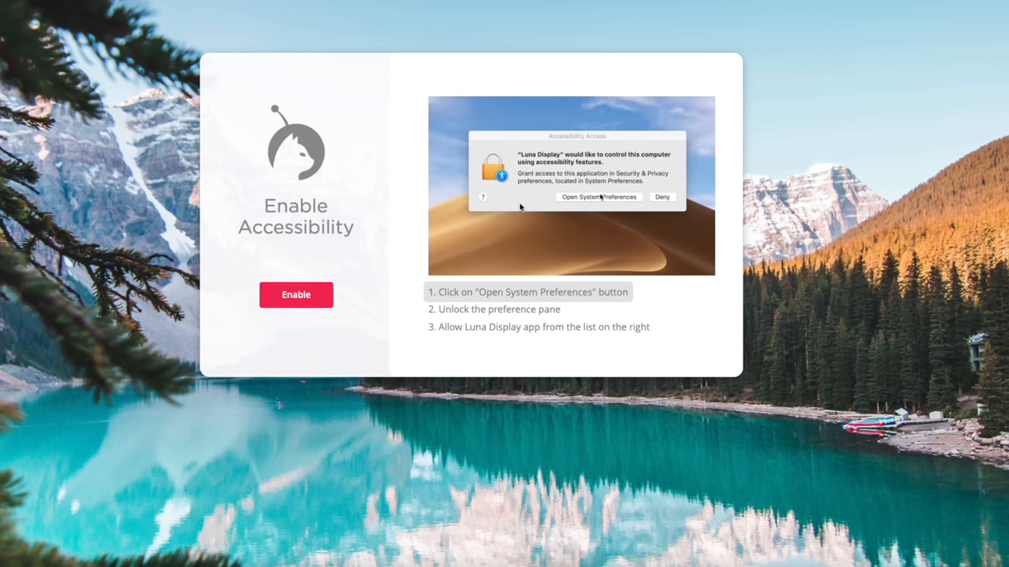
click(599, 197)
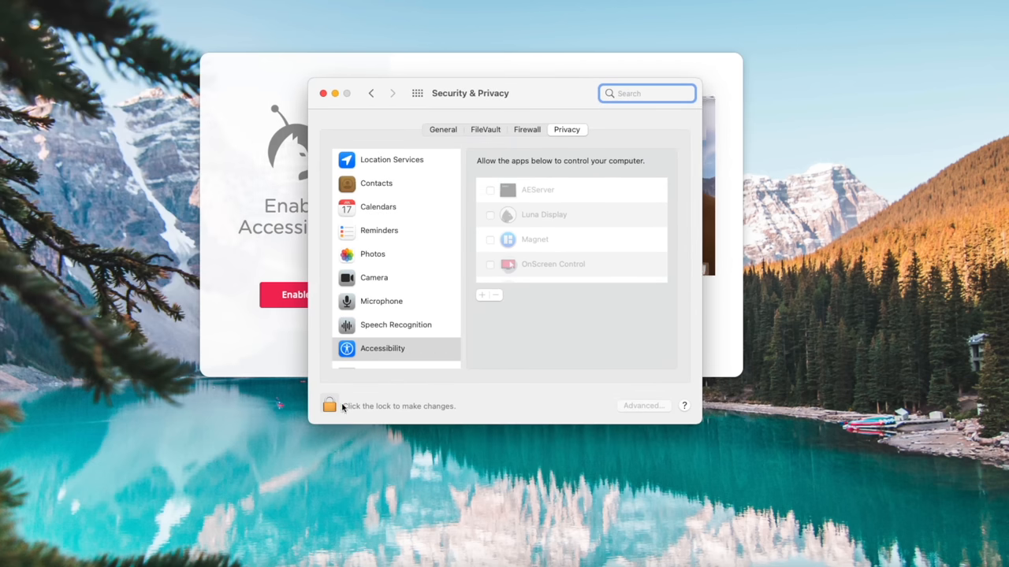
Unlock Security & Privacy, tick Luna Display under Accessibility and continue to the screen recording step.
click(329, 403)
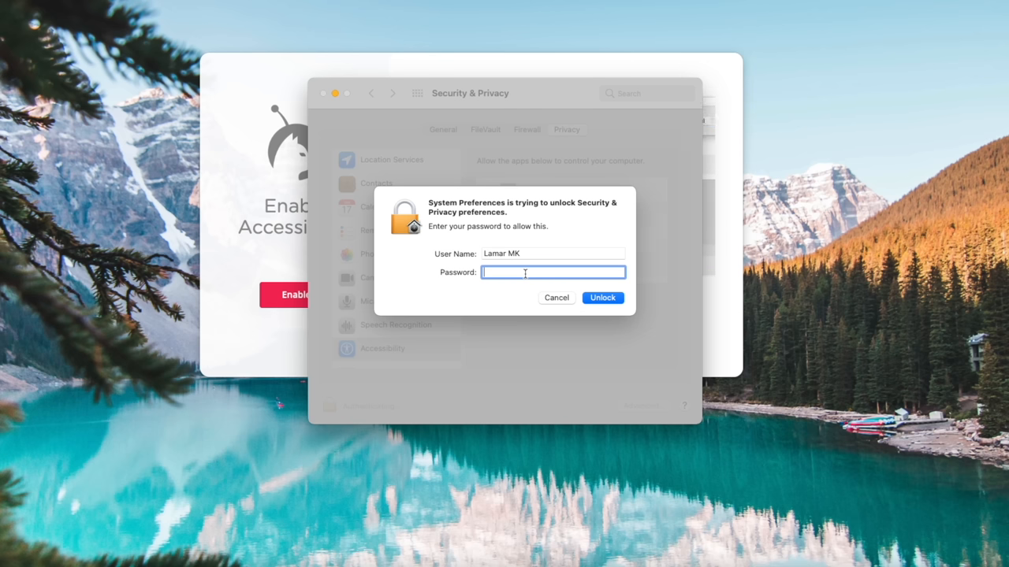
click(602, 298)
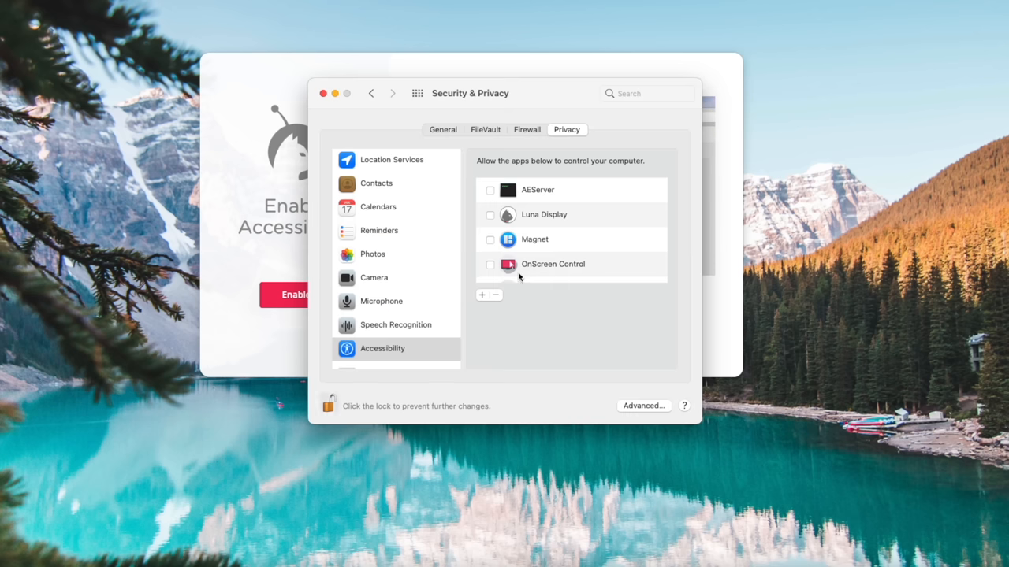
click(490, 214)
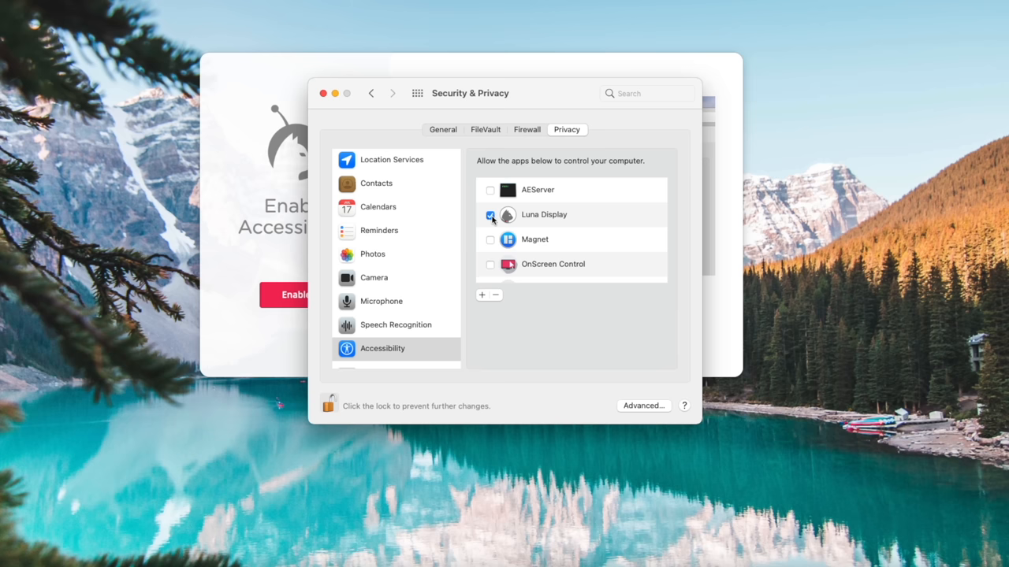
click(490, 215)
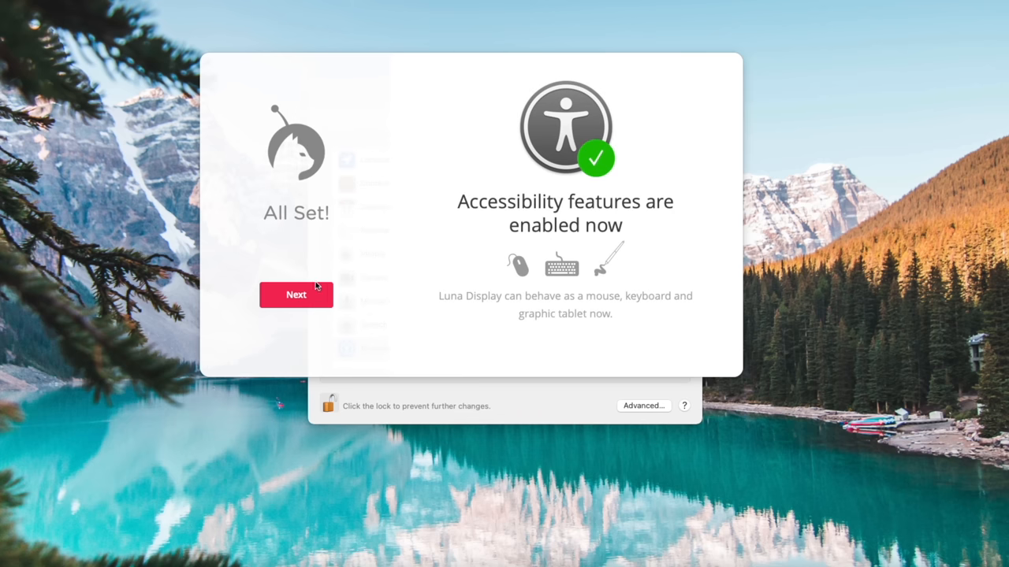
click(297, 295)
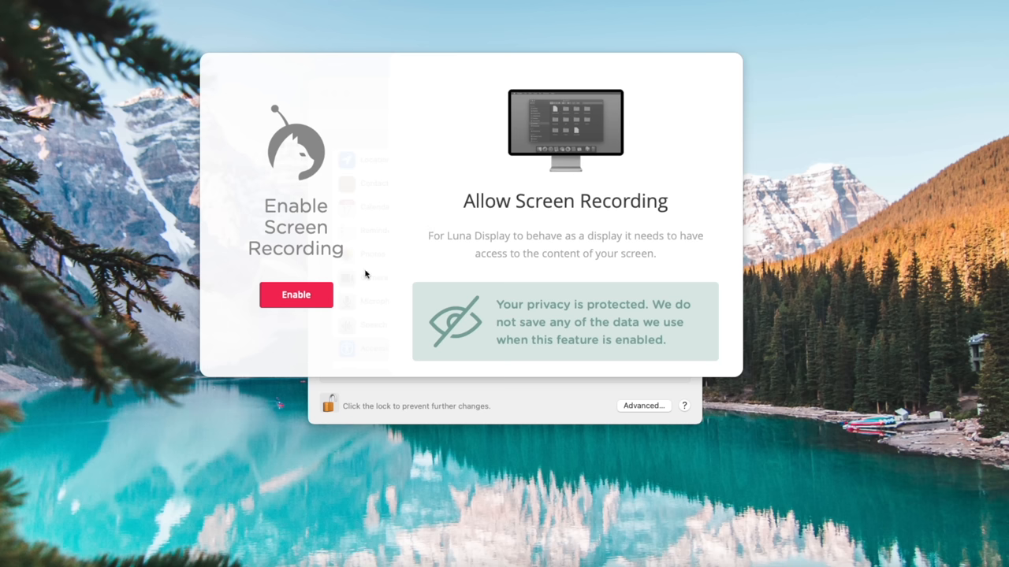
Tick Luna Display under Screen Recording in Security & Privacy and continue setup.
click(297, 295)
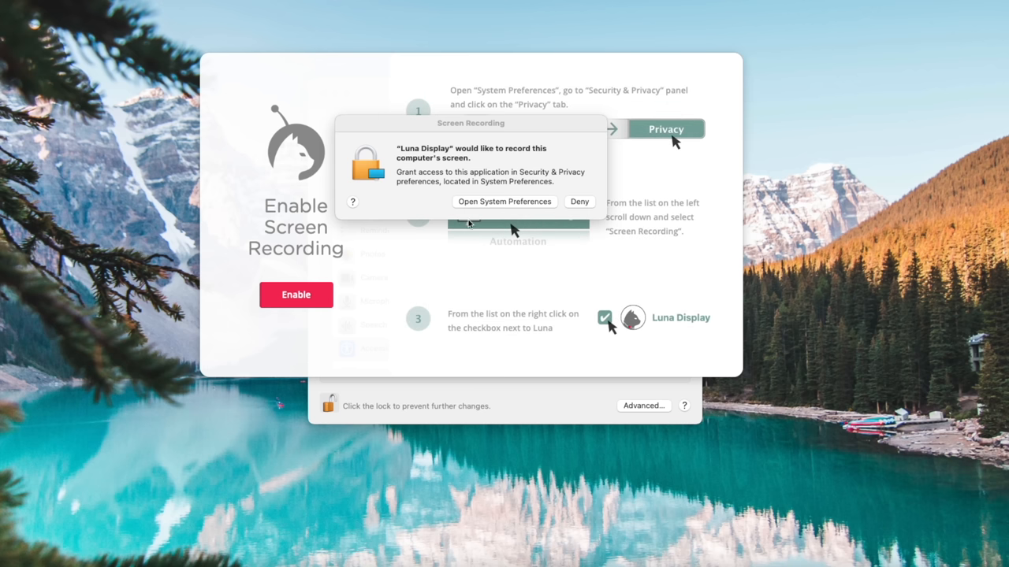
mouse_move(497, 206)
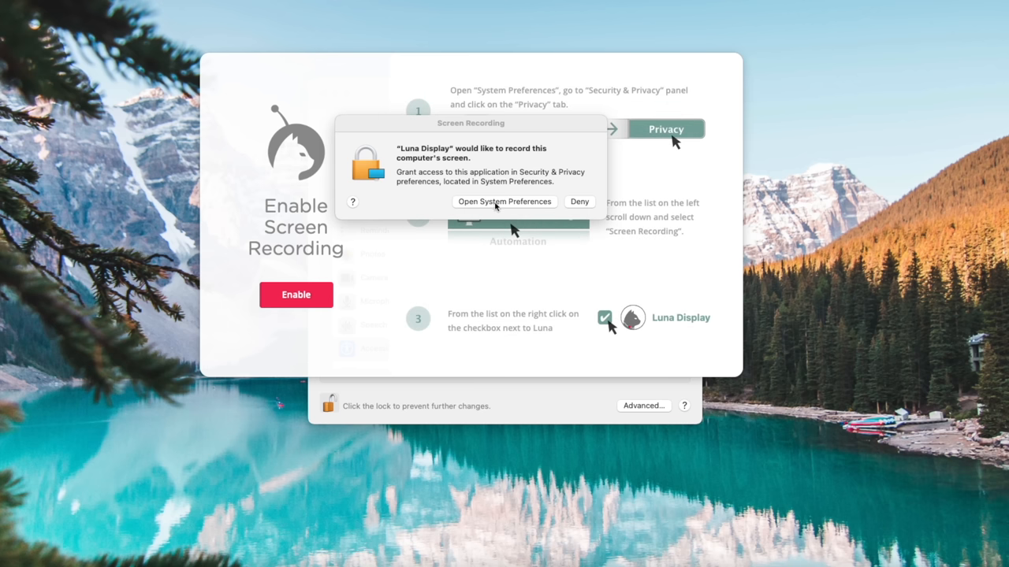
click(504, 202)
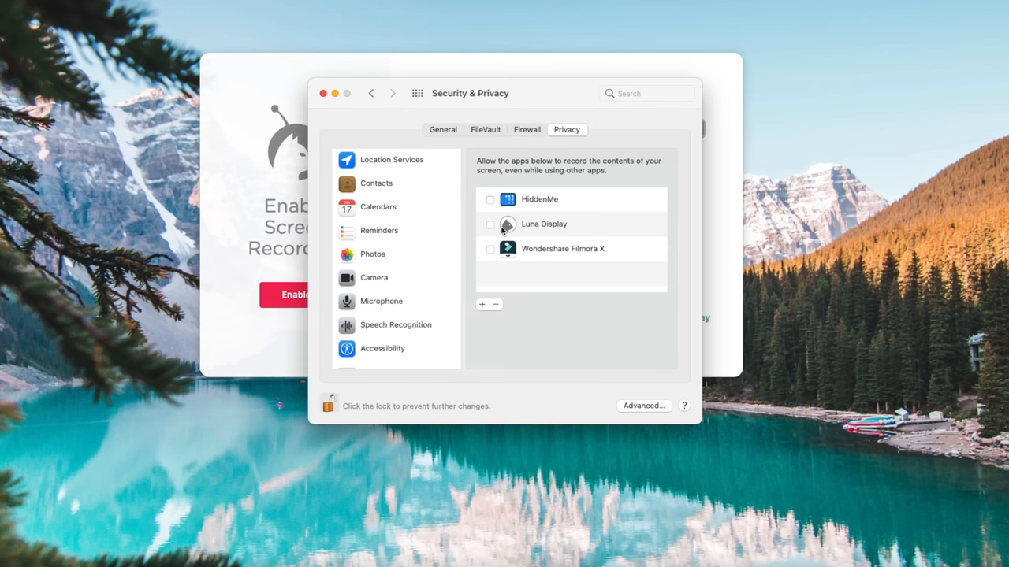
click(490, 224)
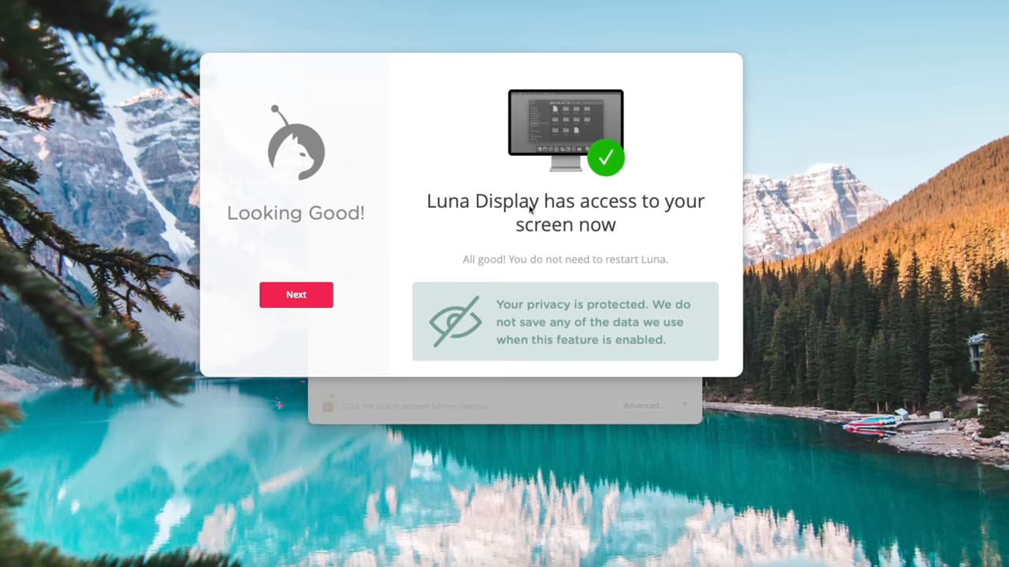
mouse_move(321, 302)
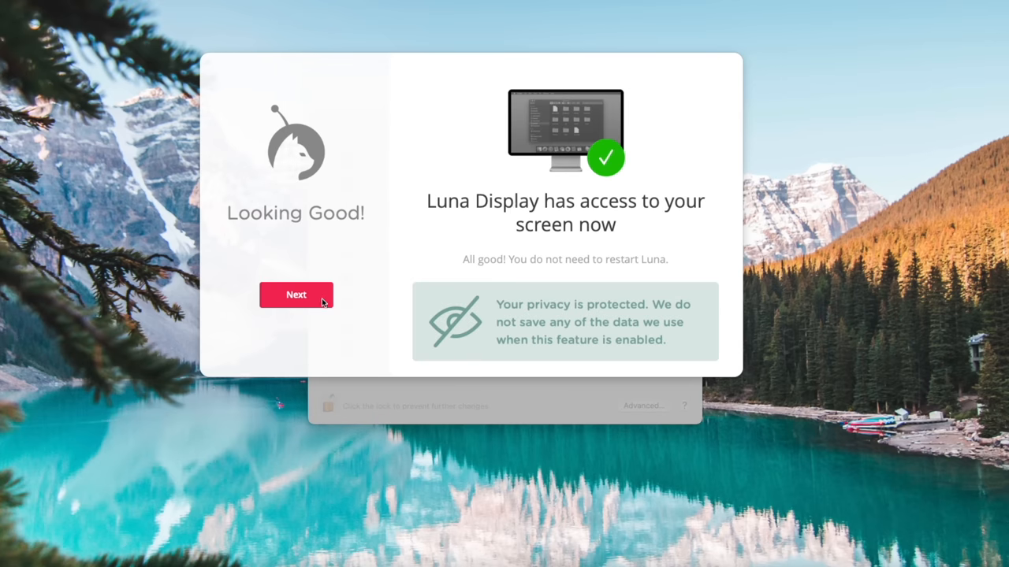
click(296, 295)
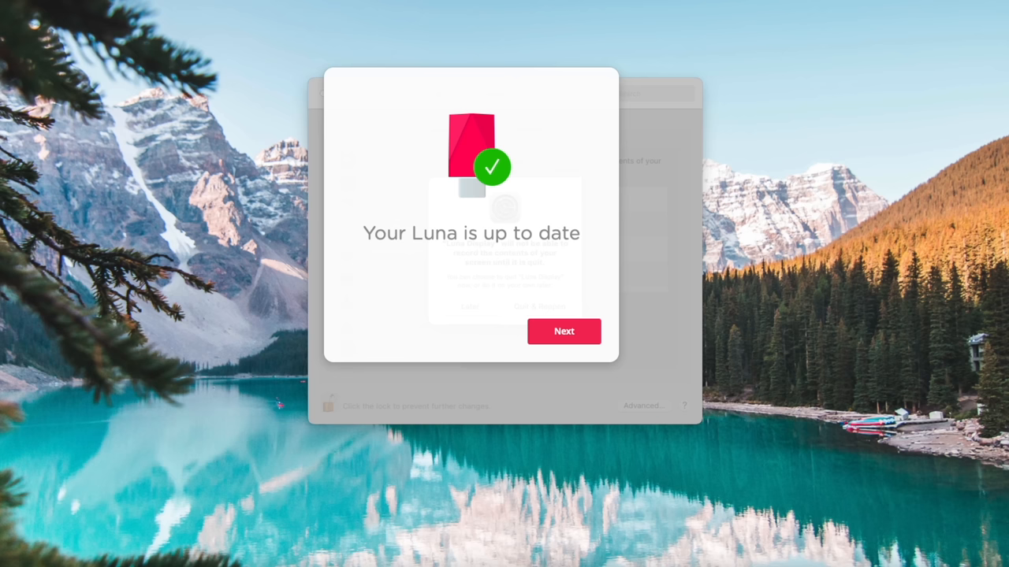
Pass the up-to-date screen, skip the Stay in Touch sign-up and follow the lunadisplay.com/app link.
click(565, 331)
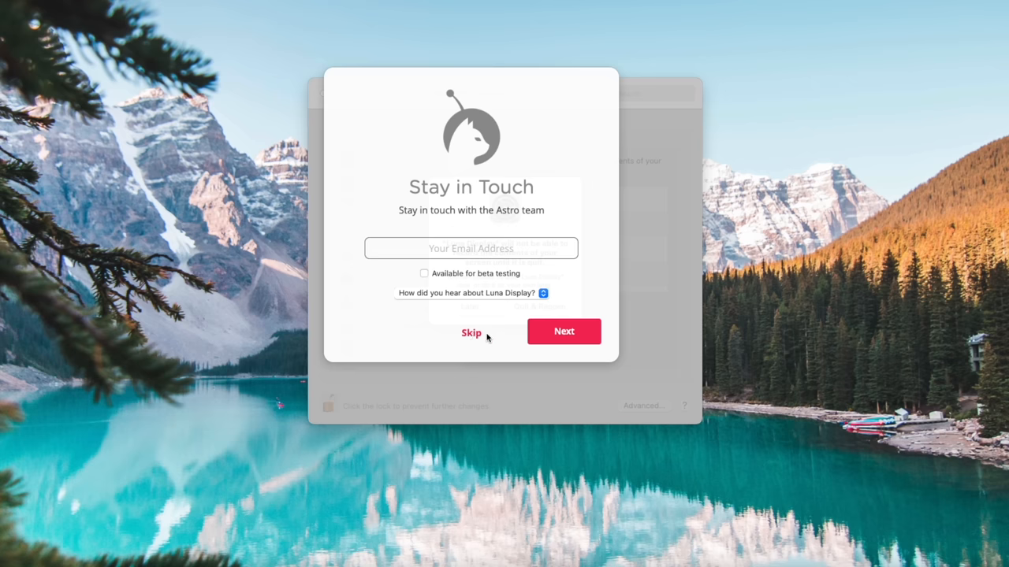
click(470, 332)
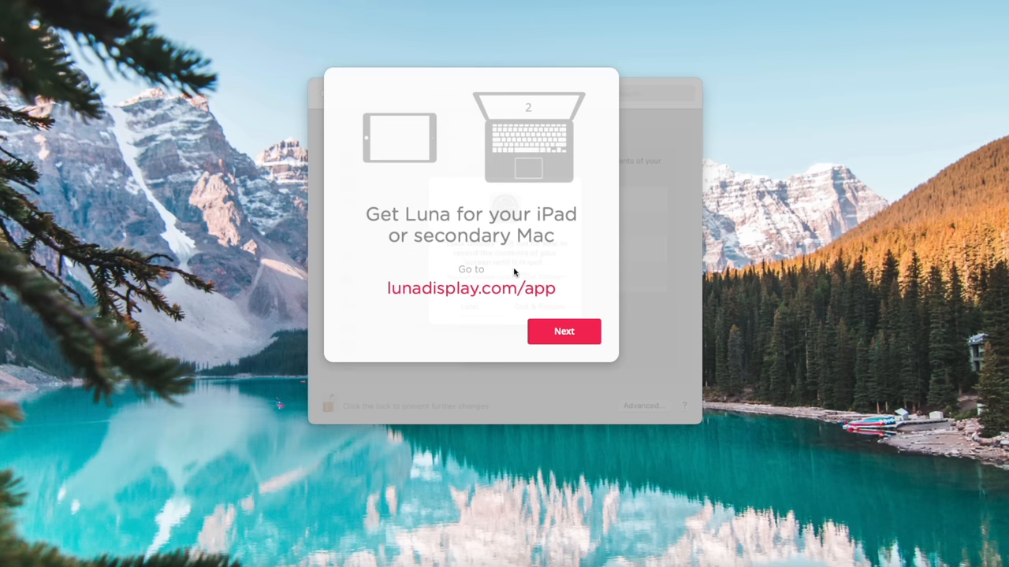
mouse_move(560, 302)
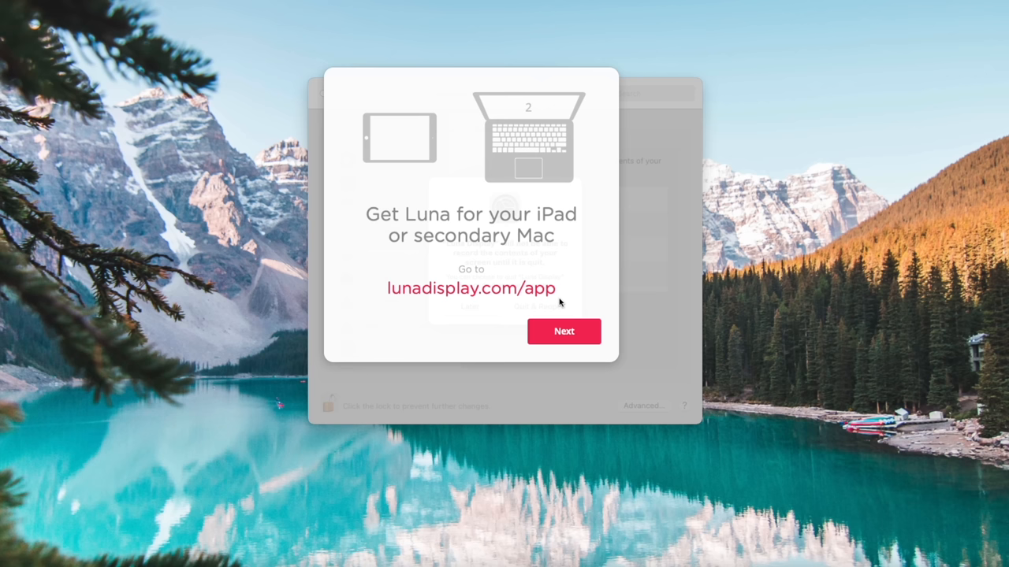
click(565, 331)
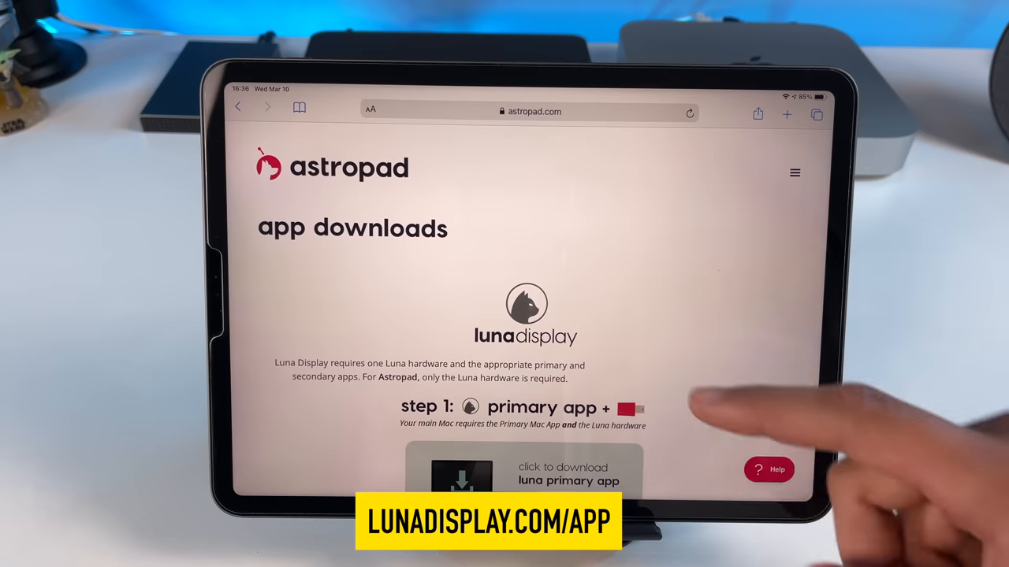
Launch Luna Display from its App Store page on the iPad and choose 'I am a Luna Display Owner'.
scroll(down, 3)
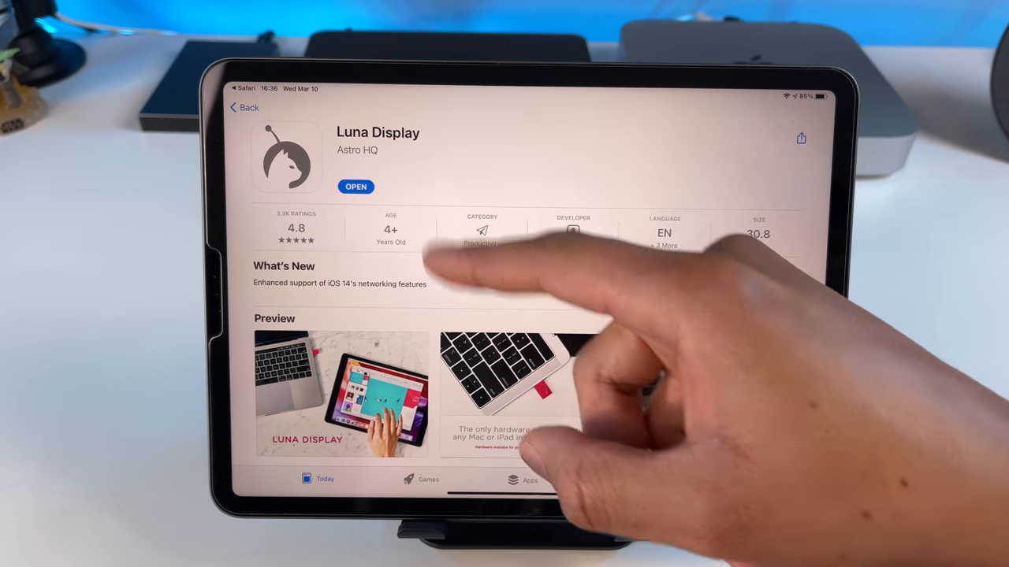
click(356, 186)
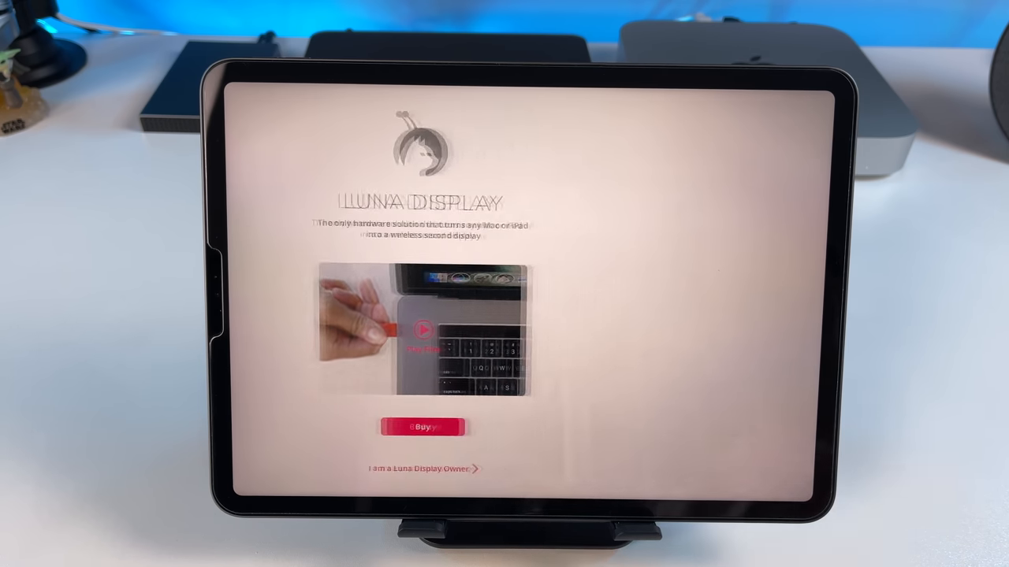
click(422, 427)
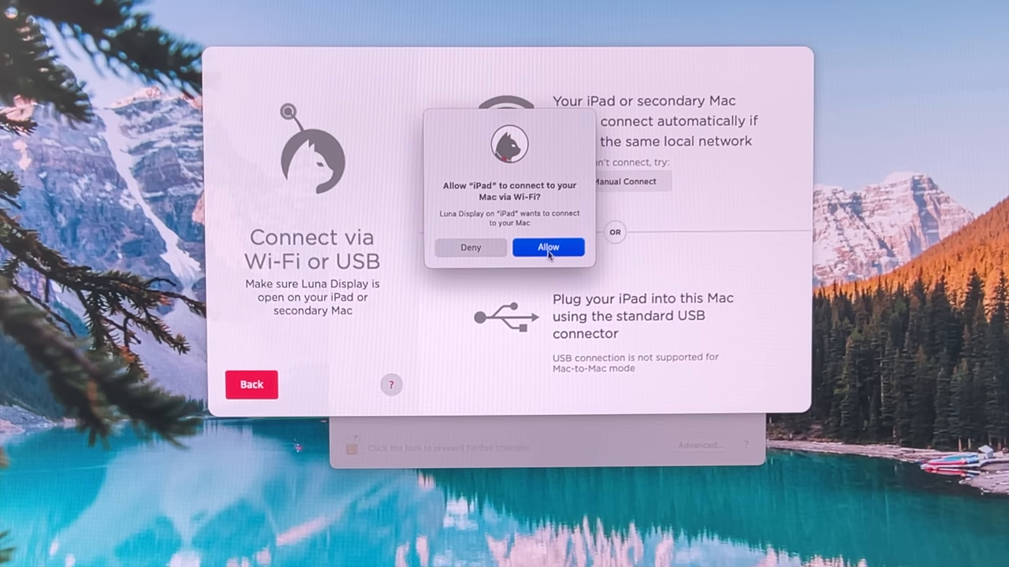
Allow the iPad to connect to the Mac over Wi-Fi.
click(549, 248)
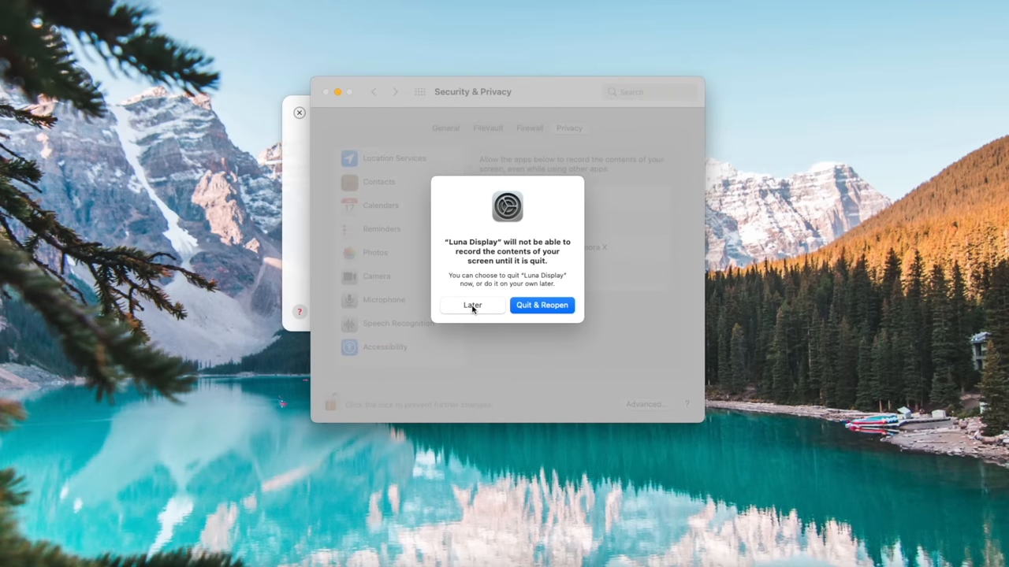
Choose Later on the quit prompt, relock Security & Privacy and close it.
click(473, 306)
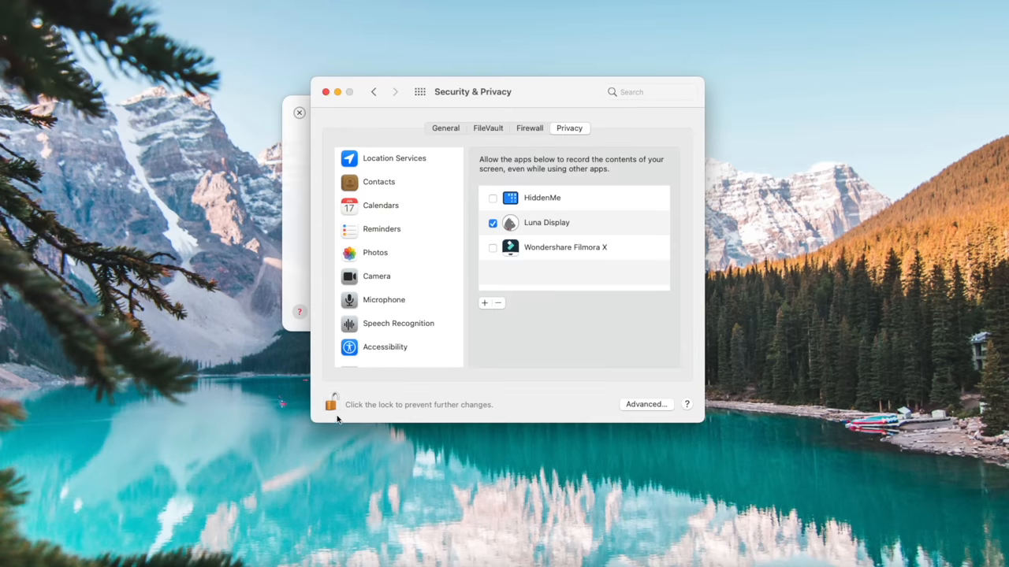
click(331, 400)
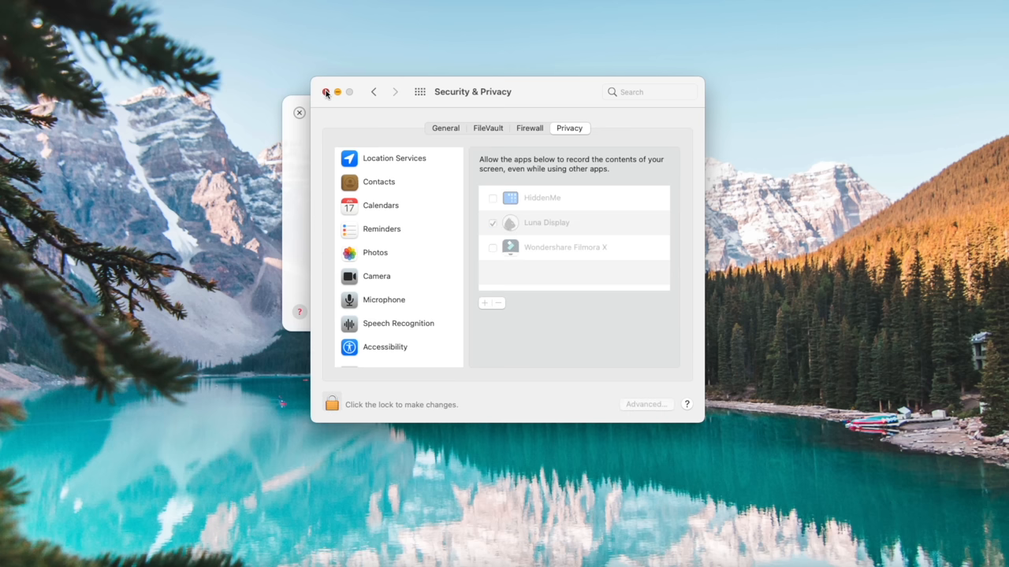
click(326, 91)
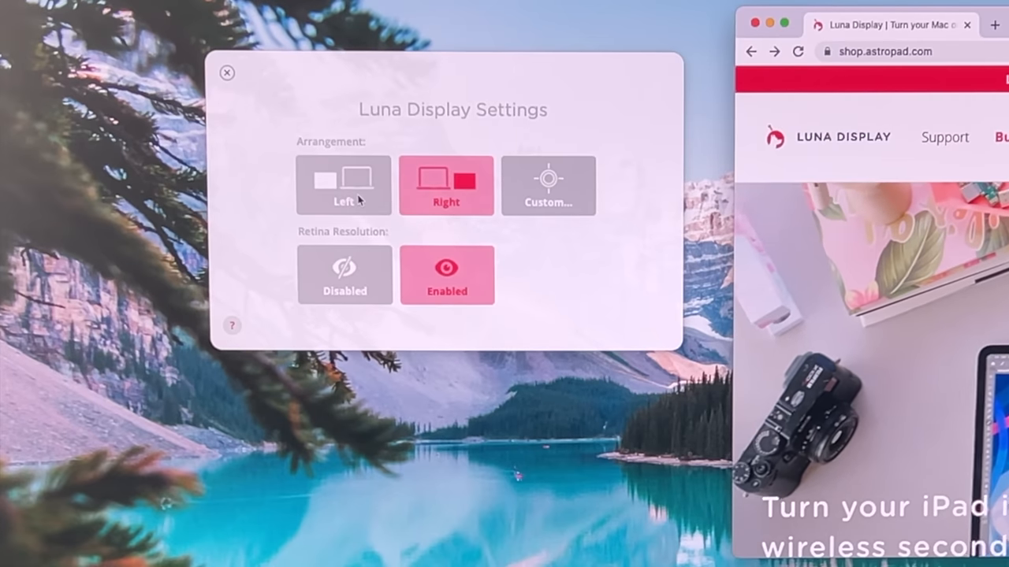
Arrange the iPad display to the Left of the Mac in Luna Display Settings.
click(344, 186)
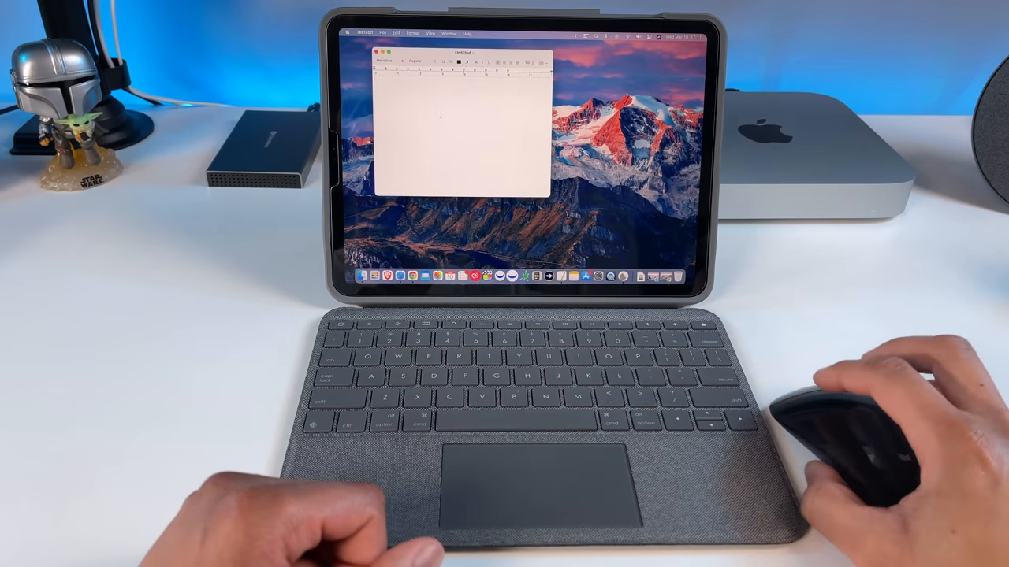
Write 'Hey' in the blank TextEdit document shown on the iPad display.
click(448, 60)
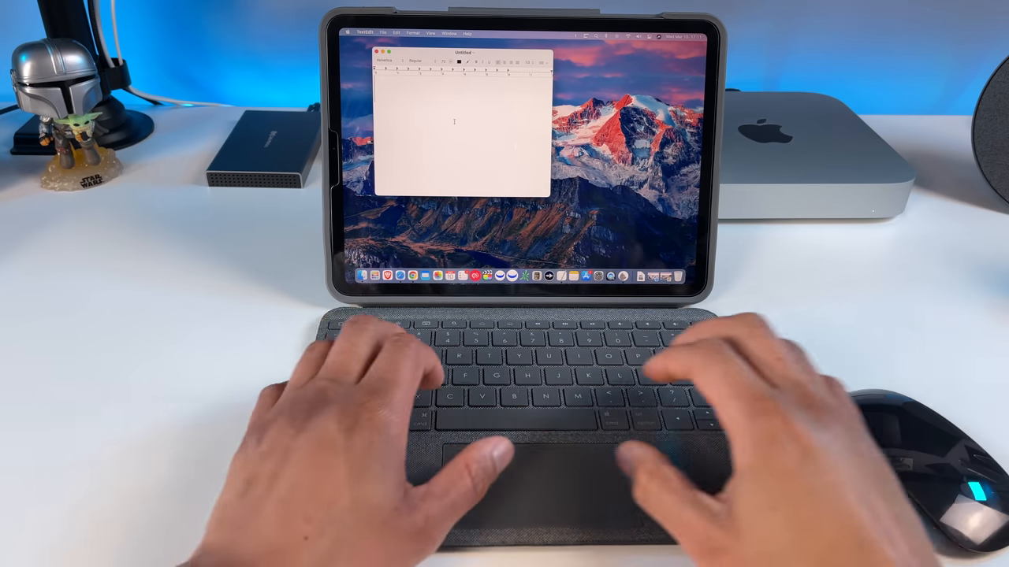
text(Hey)
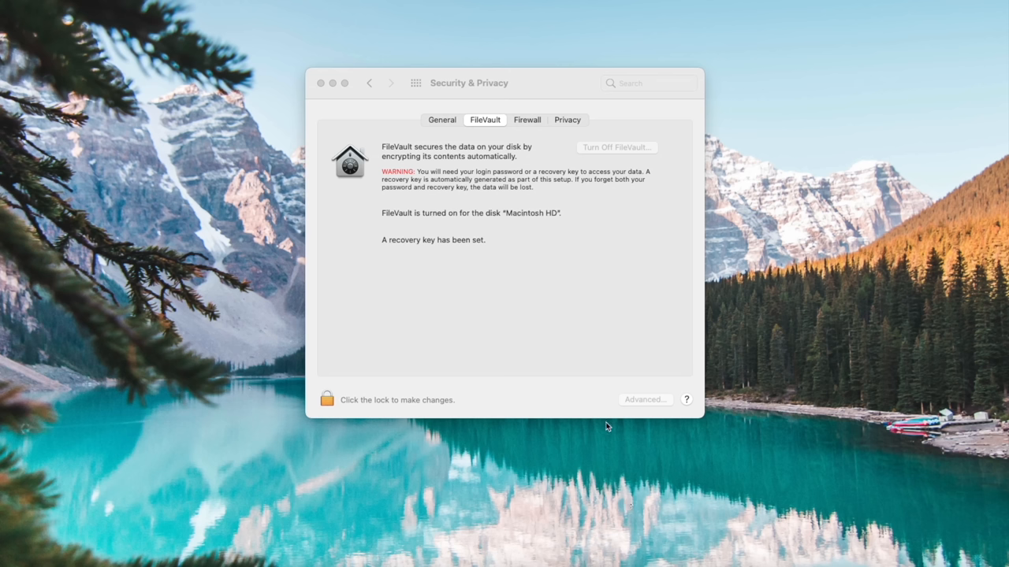
mouse_move(570, 324)
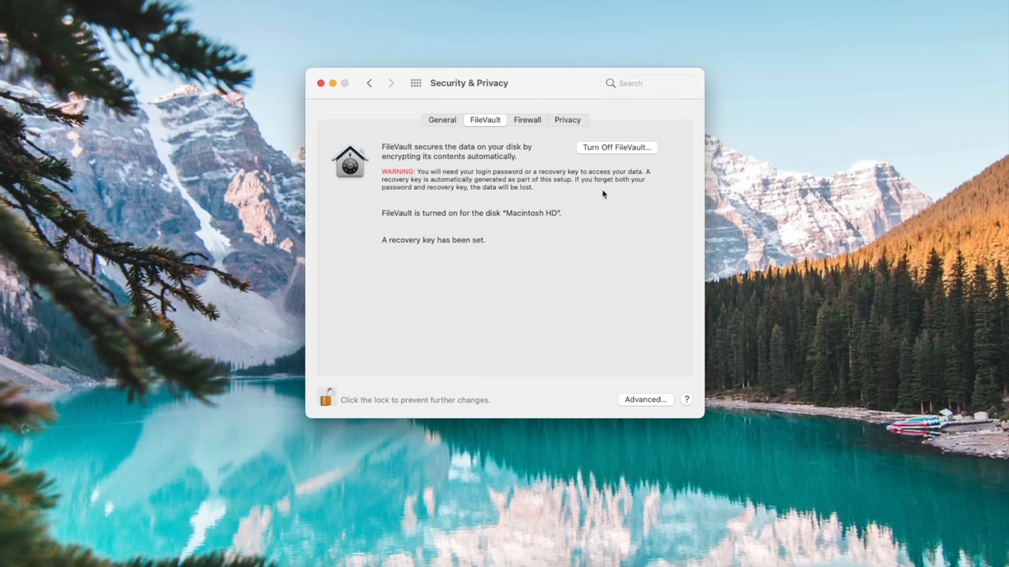
Turn off FileVault in Security & Privacy, unlocking with the password and confirming Turn Off Encryption.
click(616, 148)
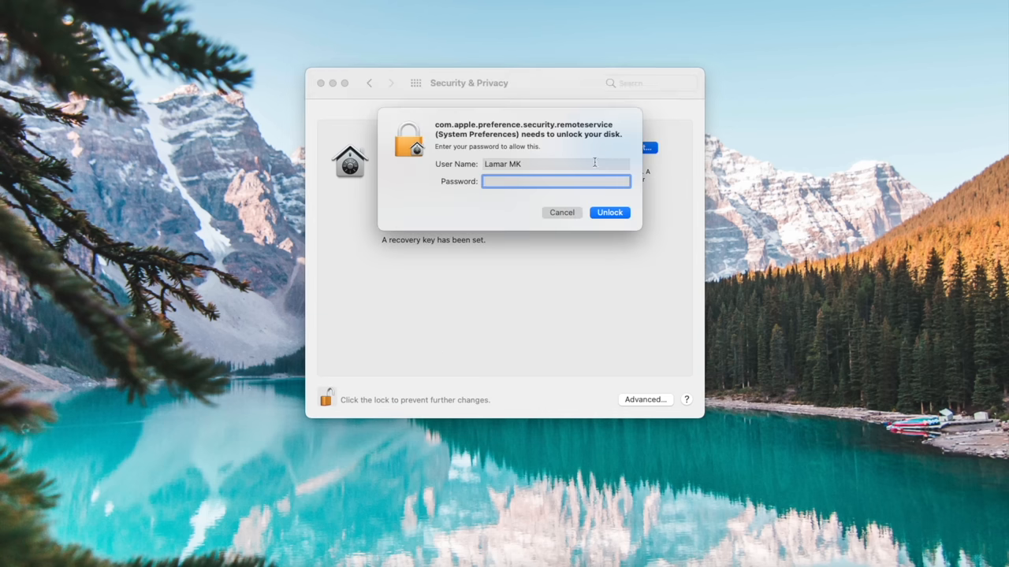
click(608, 211)
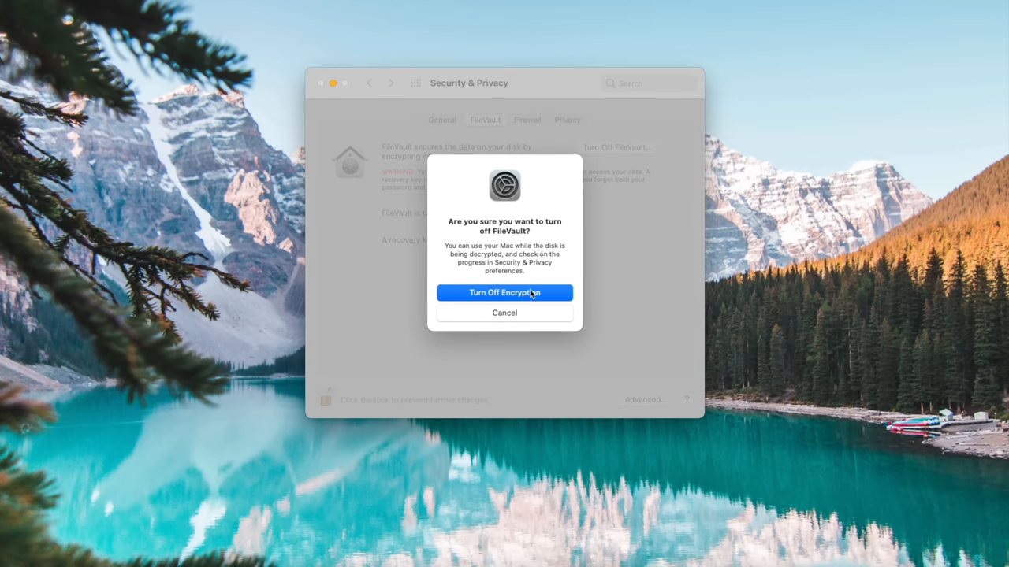
click(505, 291)
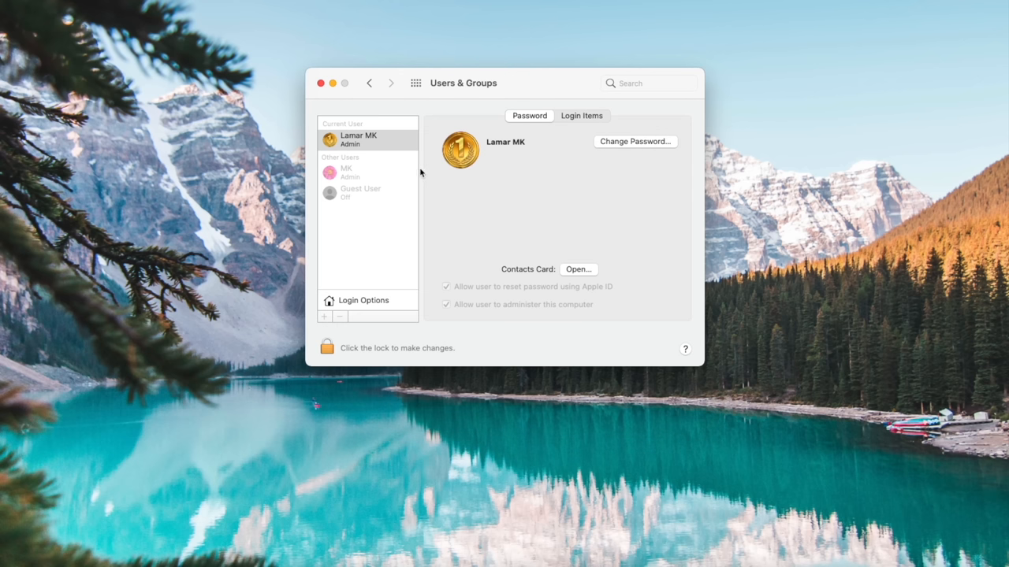
mouse_move(374, 306)
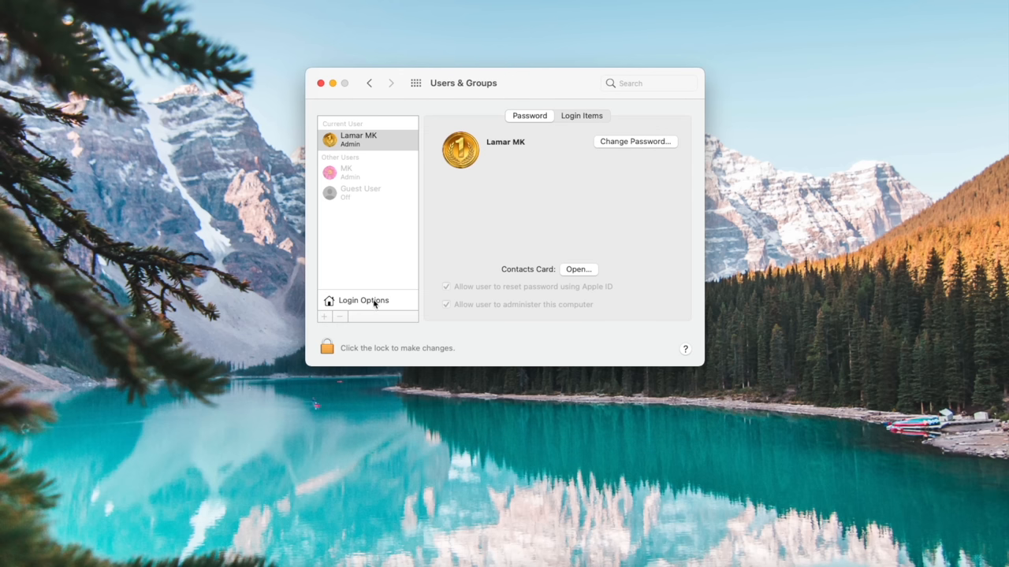
Unlock Login Options in Users & Groups and set Automatic login to the Lamar MK admin account.
click(362, 300)
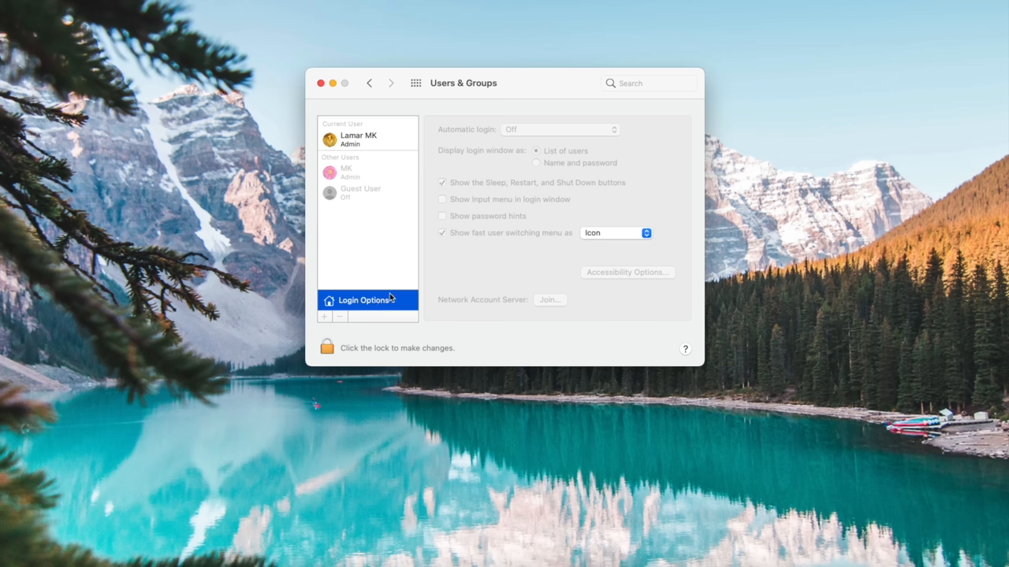
click(328, 348)
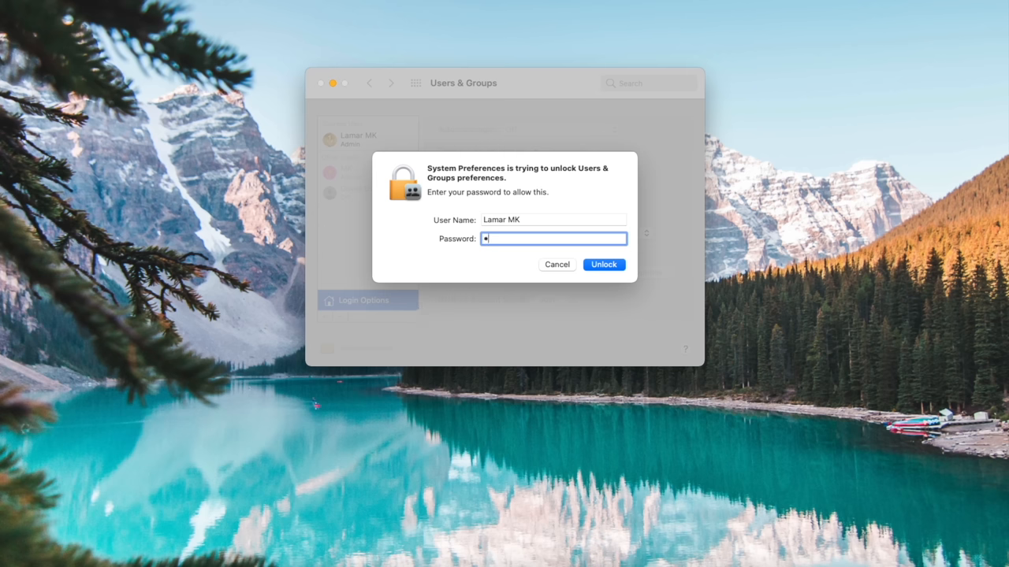
click(602, 265)
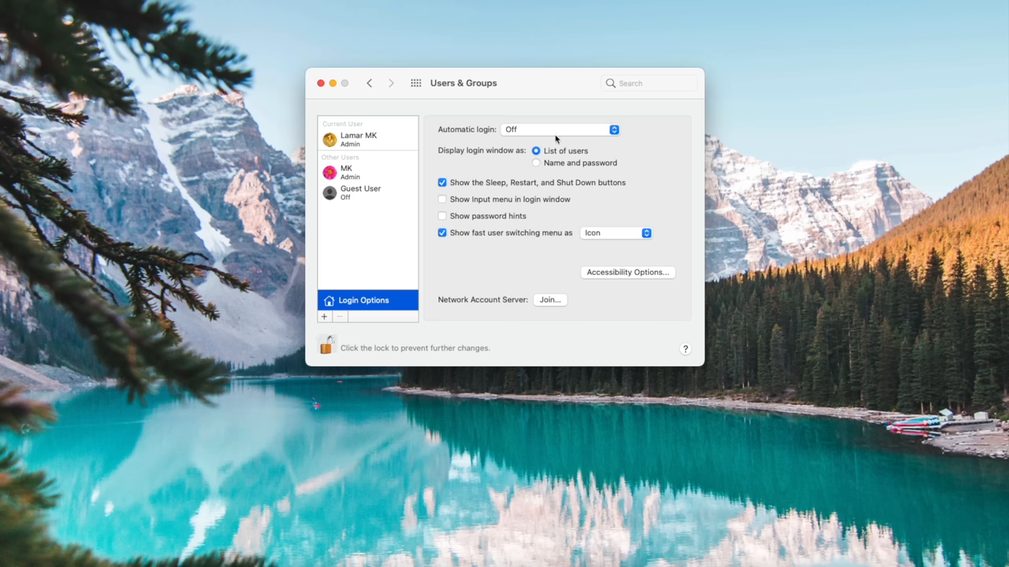
click(560, 129)
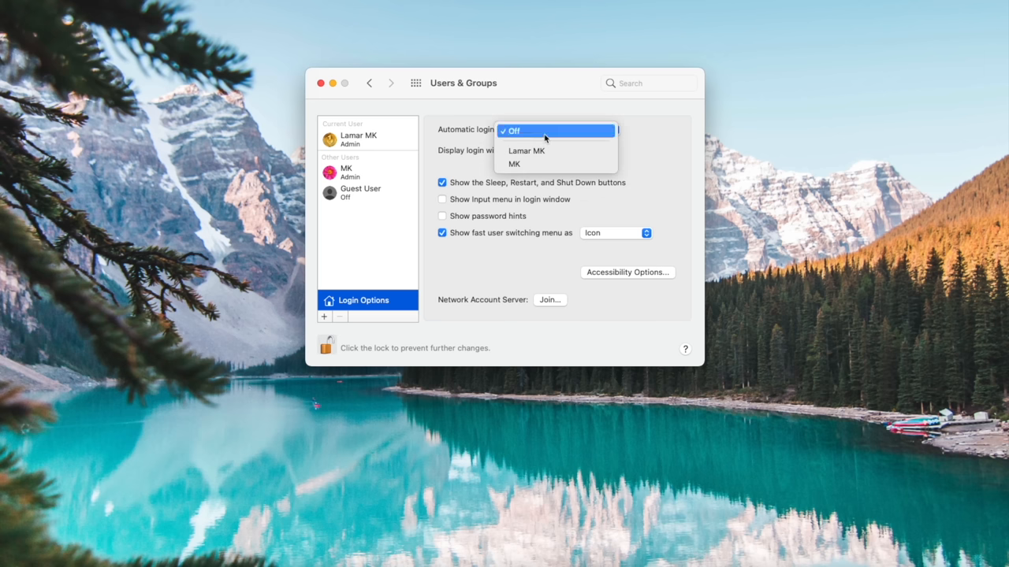
mouse_move(526, 152)
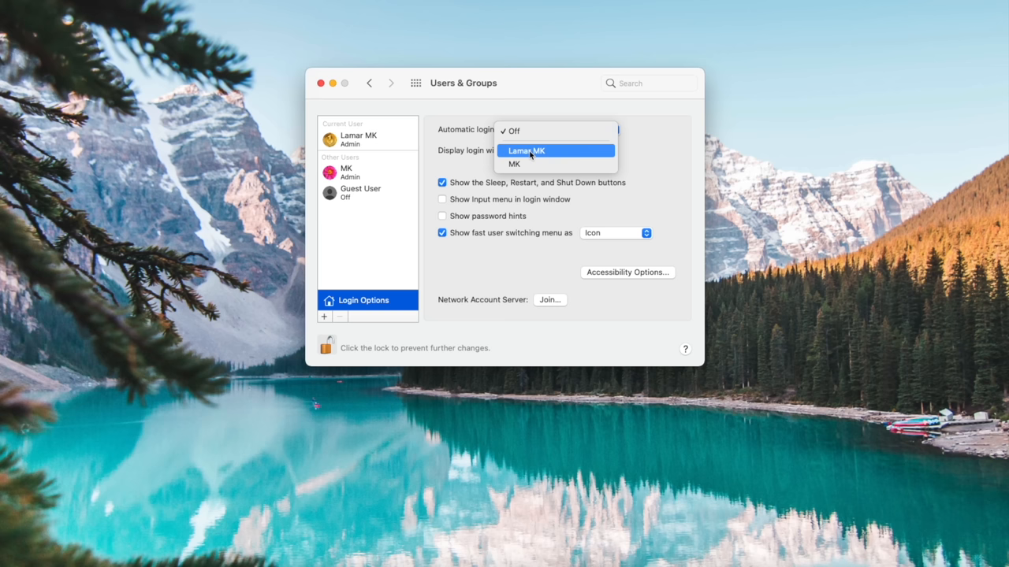
click(526, 151)
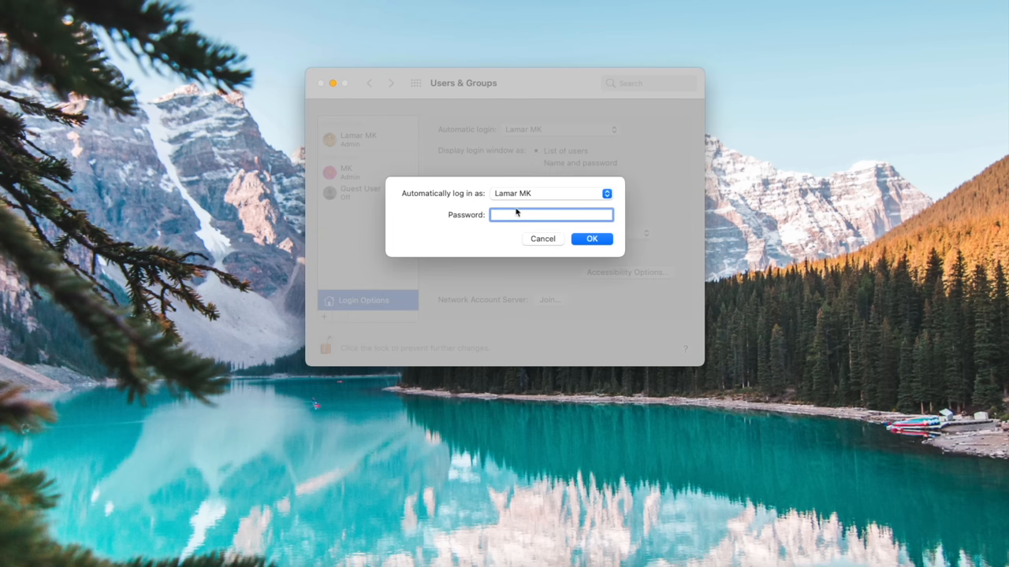